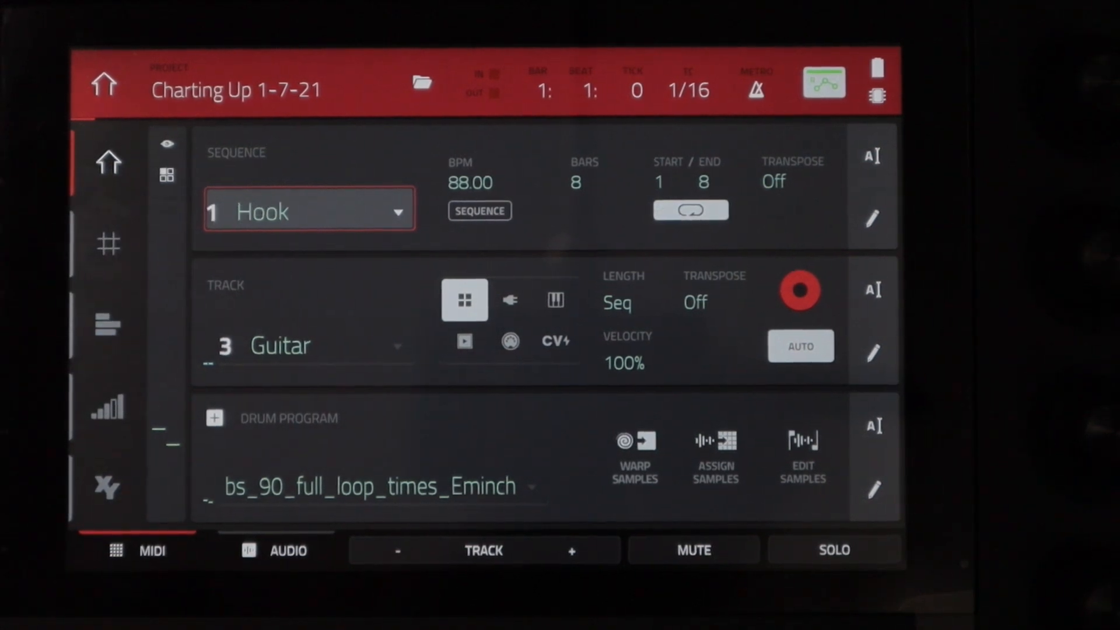
# Show the Charting Up song list: Intro, Verse, Verse Break, Hook, Break, repeating
pyautogui.click(308, 211)
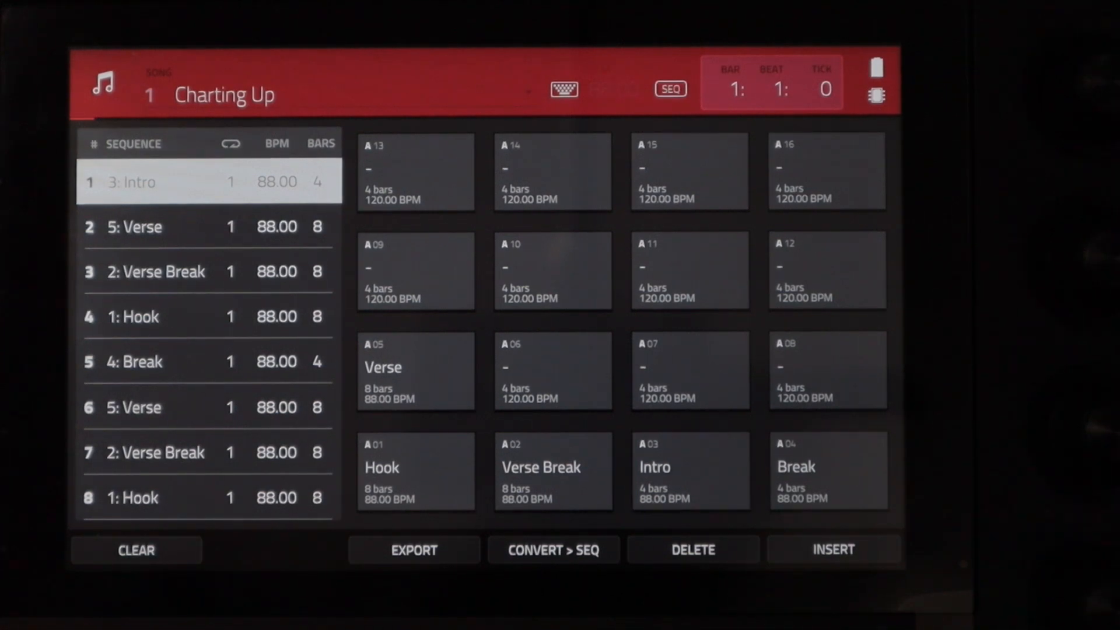
# Convert the Charting Up song into unused sequence 6, a 60-bar 'From Song 1'
pyautogui.click(413, 549)
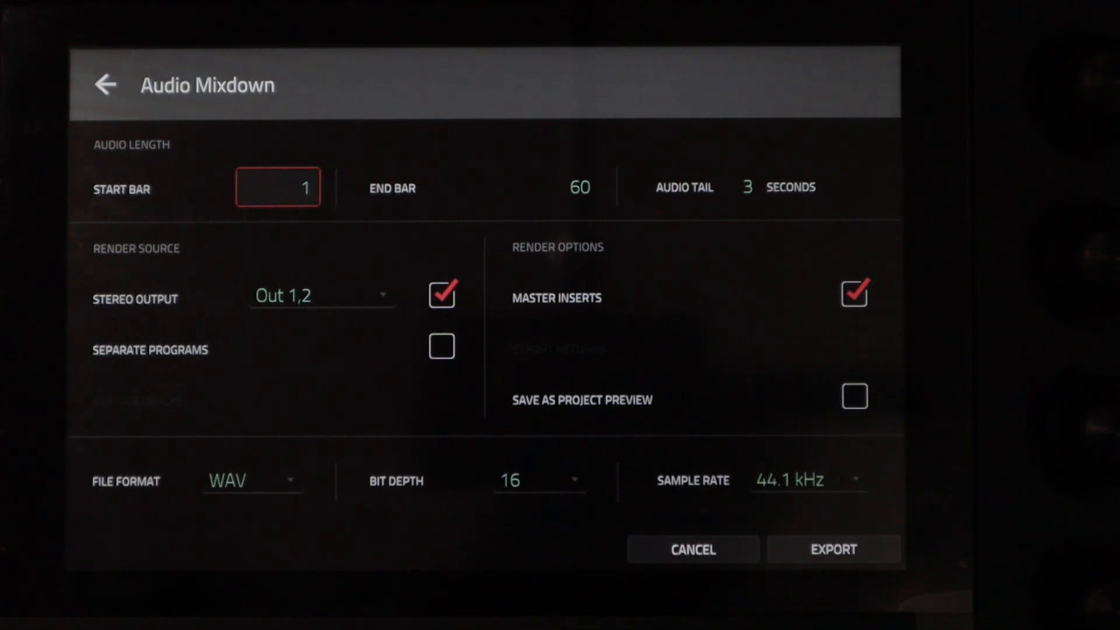
pyautogui.click(106, 84)
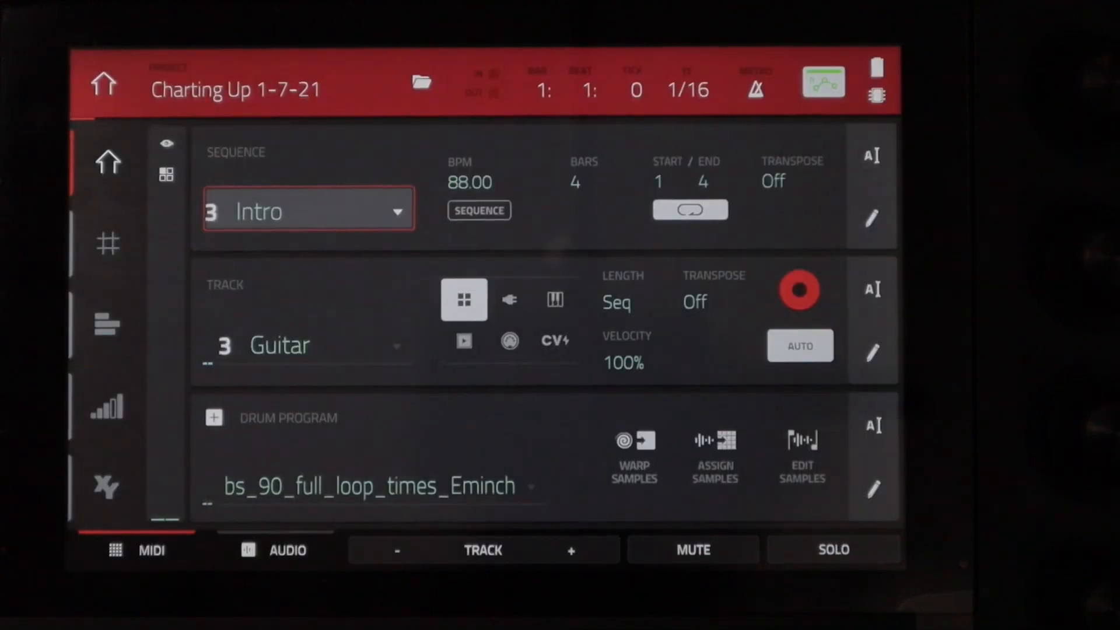
pyautogui.click(478, 210)
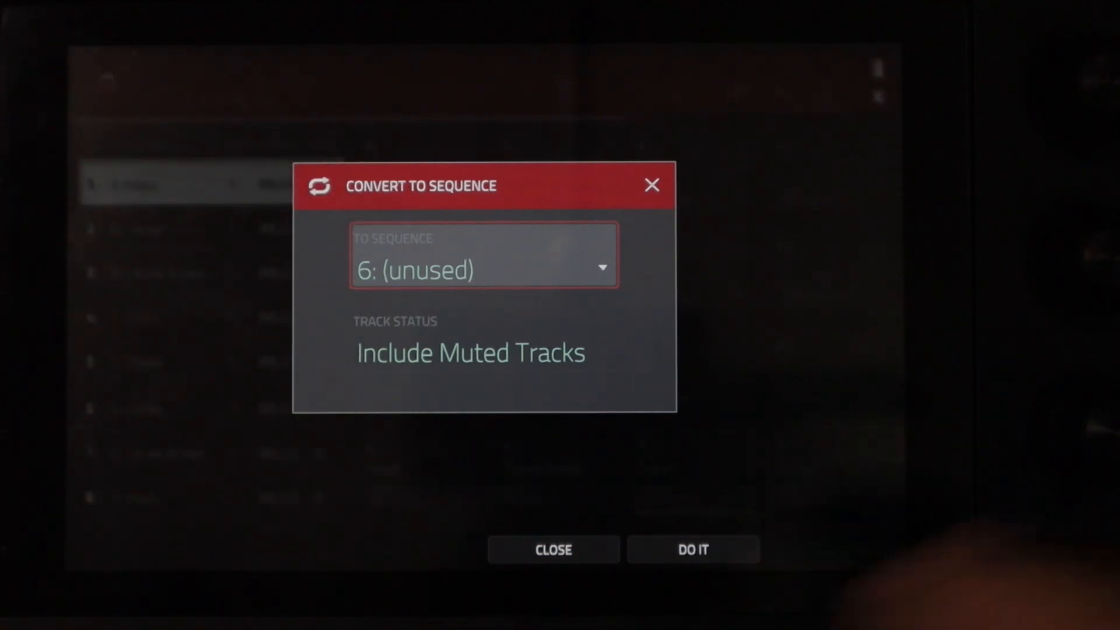
pyautogui.click(553, 549)
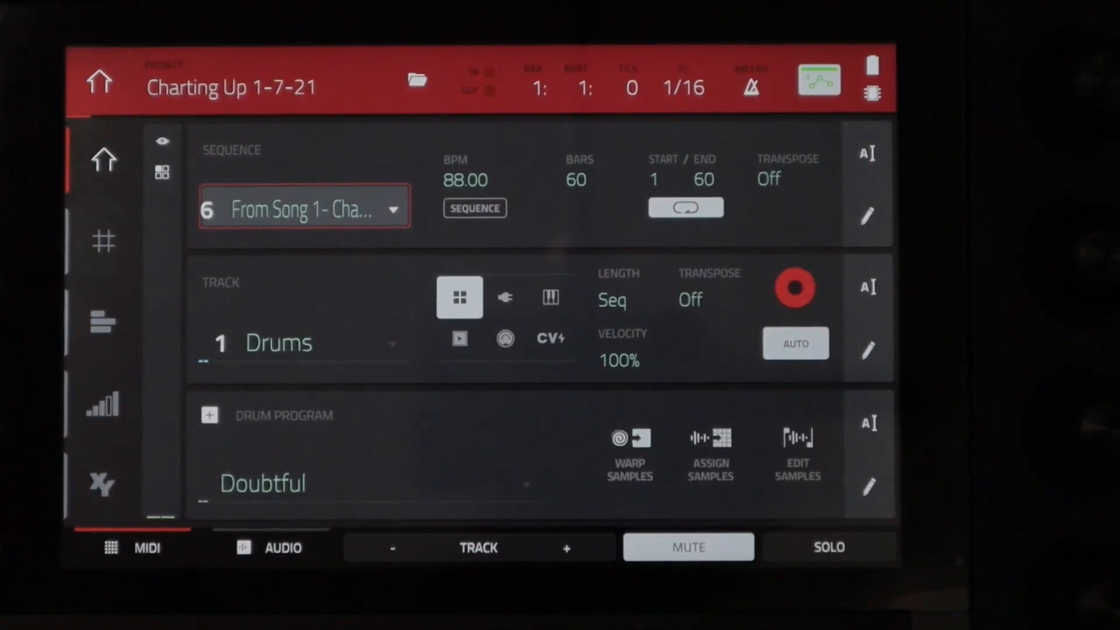
# Explode track 1 Drums of sequence 6 into one track per drum sound
pyautogui.click(311, 342)
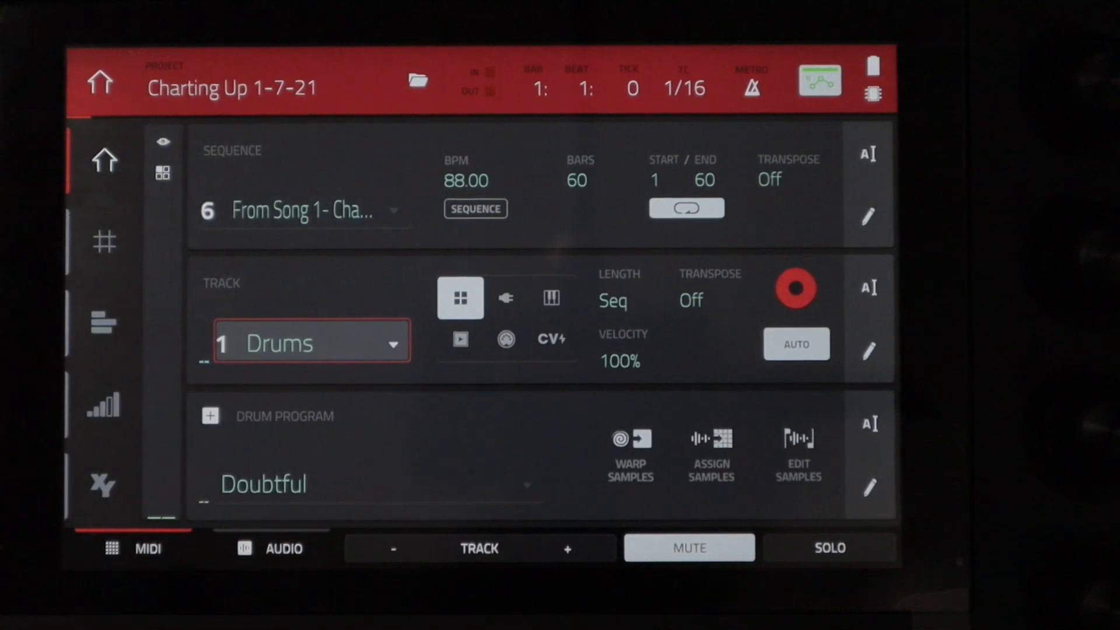
pyautogui.click(567, 549)
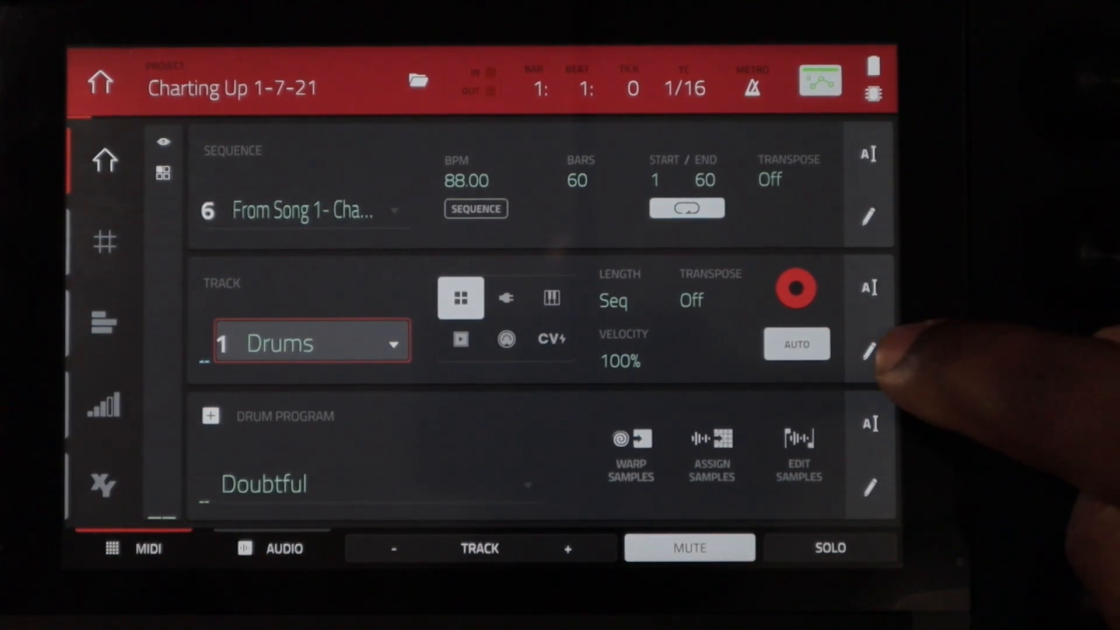
pyautogui.click(868, 353)
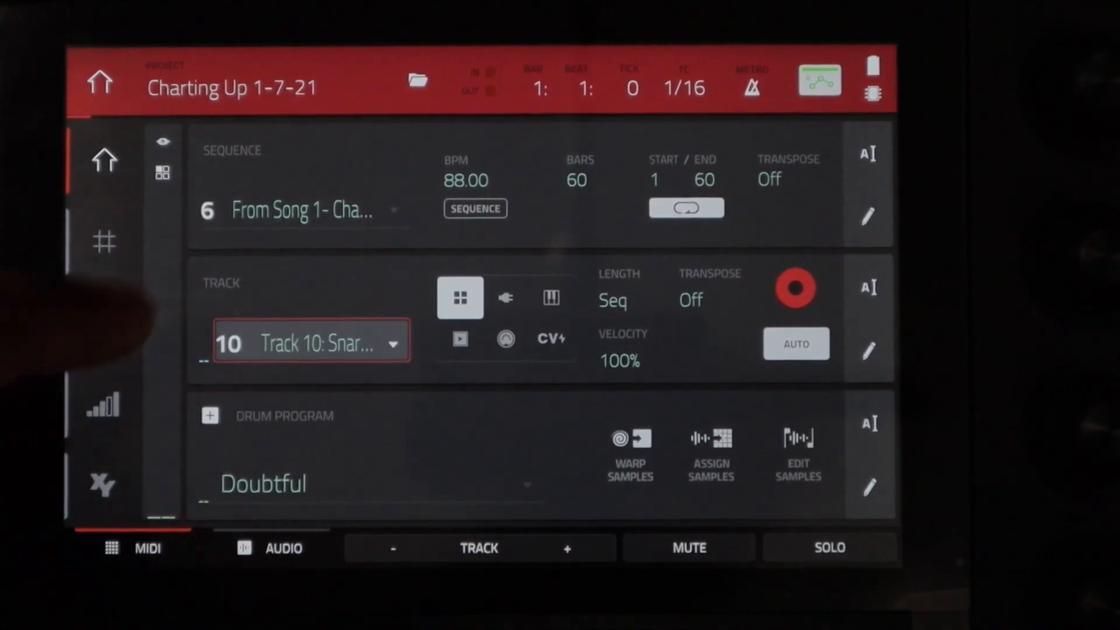
# Reach Export > Audio Mixdown from the project screen with Explode Tracks enabled
pyautogui.click(392, 549)
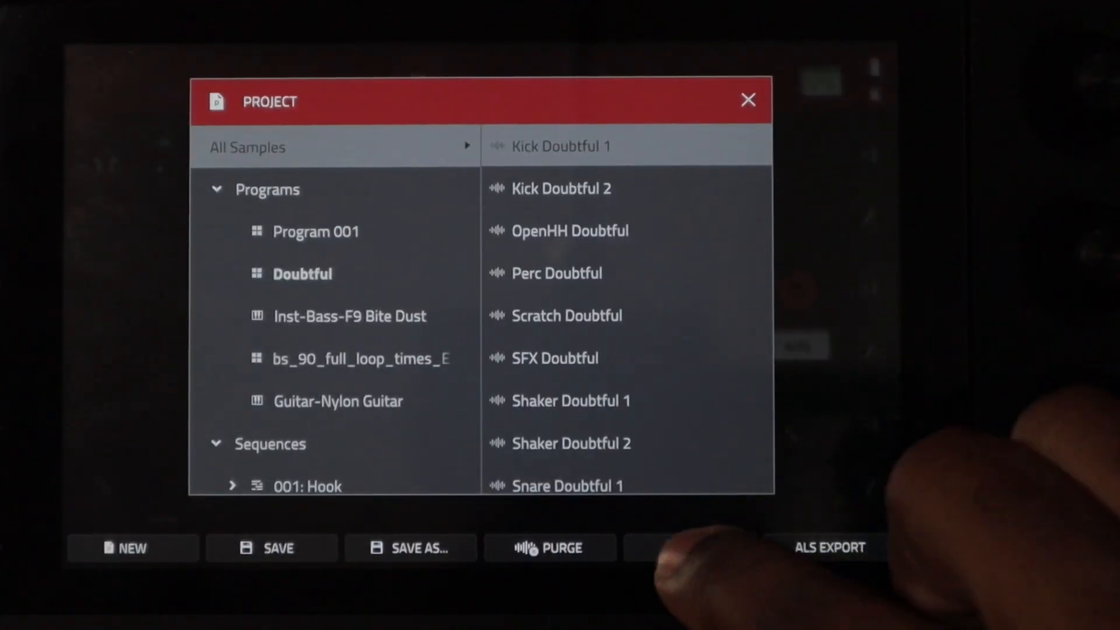
pyautogui.click(830, 548)
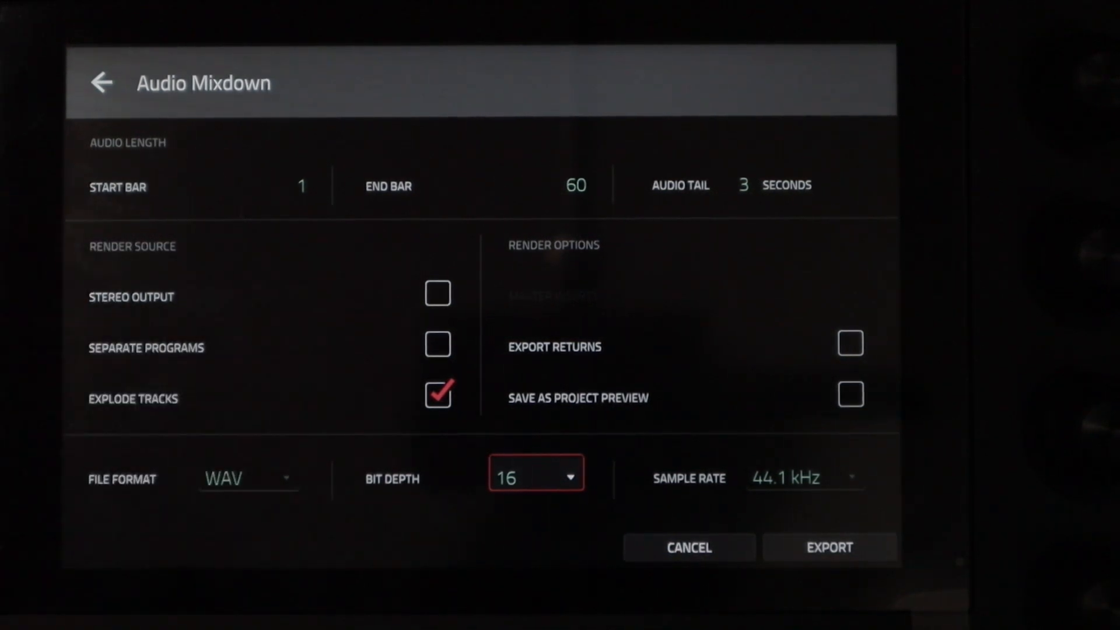
# Set bit depth to 24, start the export and begin a new folder in the save browser
pyautogui.click(536, 477)
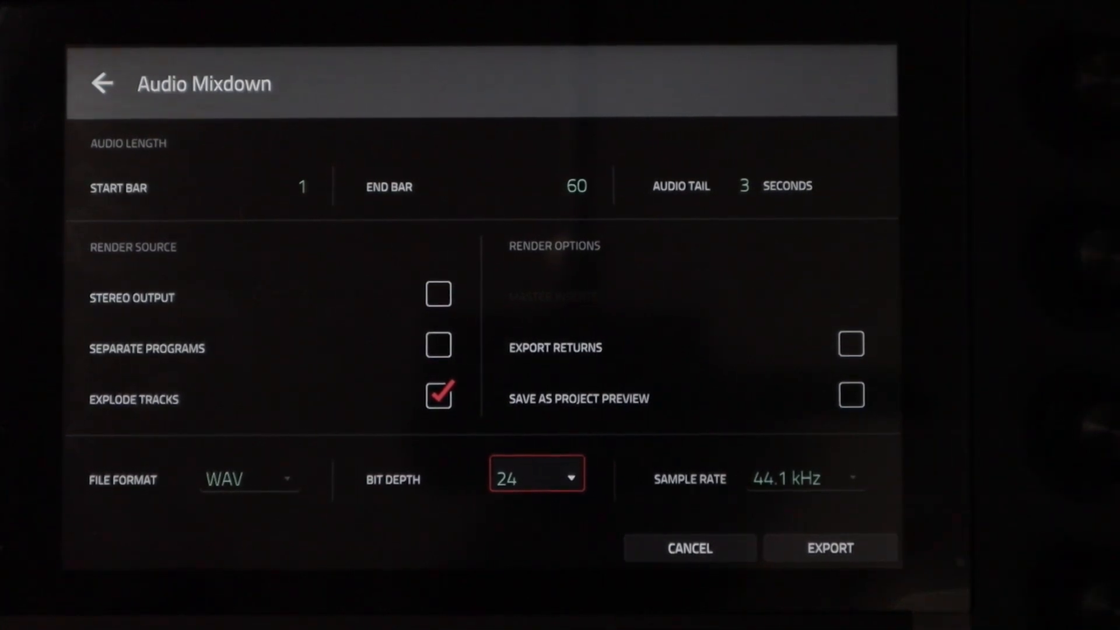
pyautogui.click(830, 548)
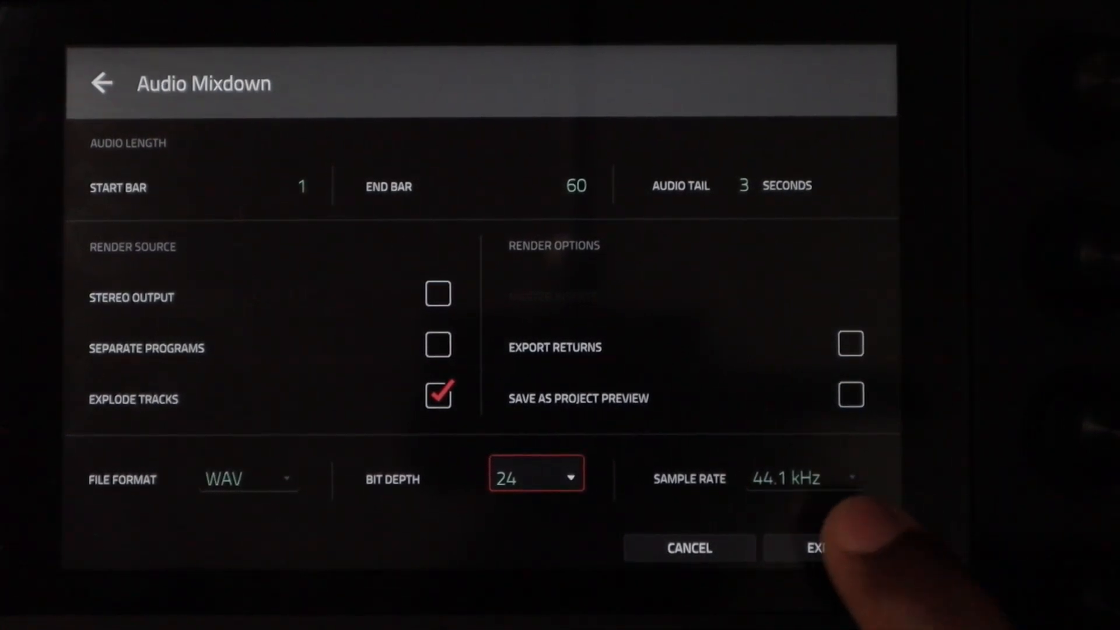
pyautogui.click(814, 547)
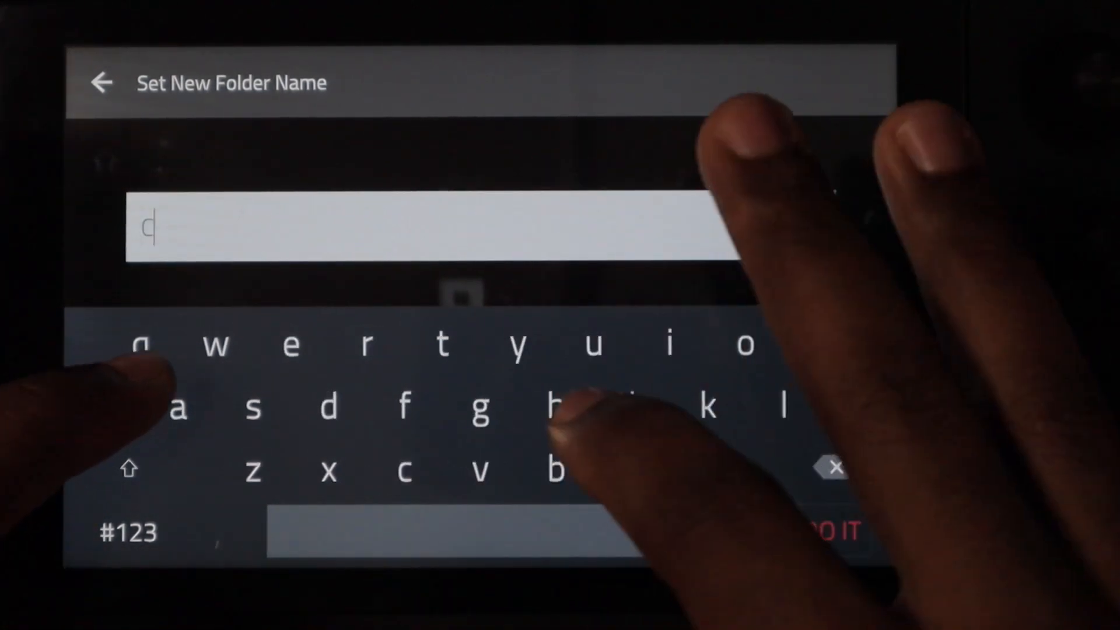
# Name the folder Chart and save the files as Charting Up Stems on the SD card
pyautogui.click(103, 82)
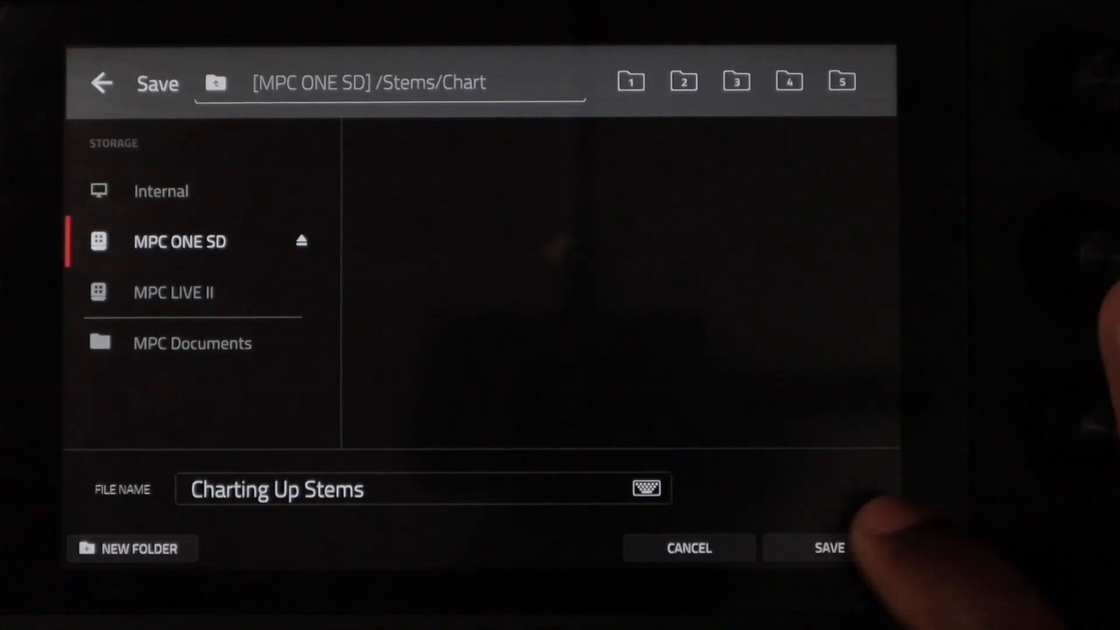
pyautogui.click(828, 549)
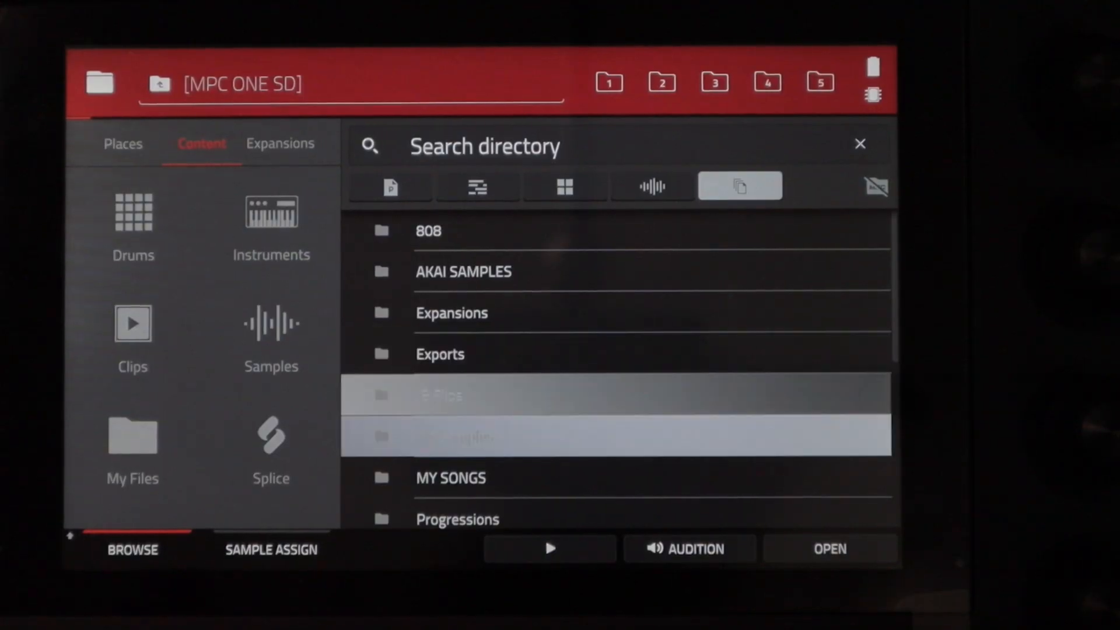
# Browse MPC ONE SD > Stems > Chart and scroll the exported WAV stems 001-010
pyautogui.click(122, 143)
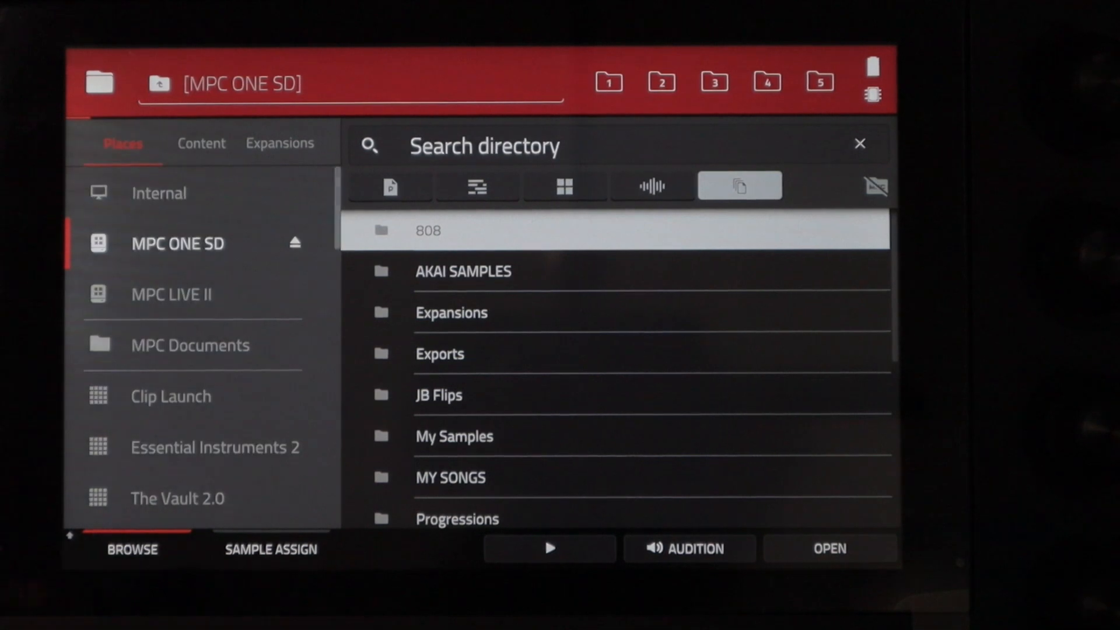
pyautogui.click(451, 477)
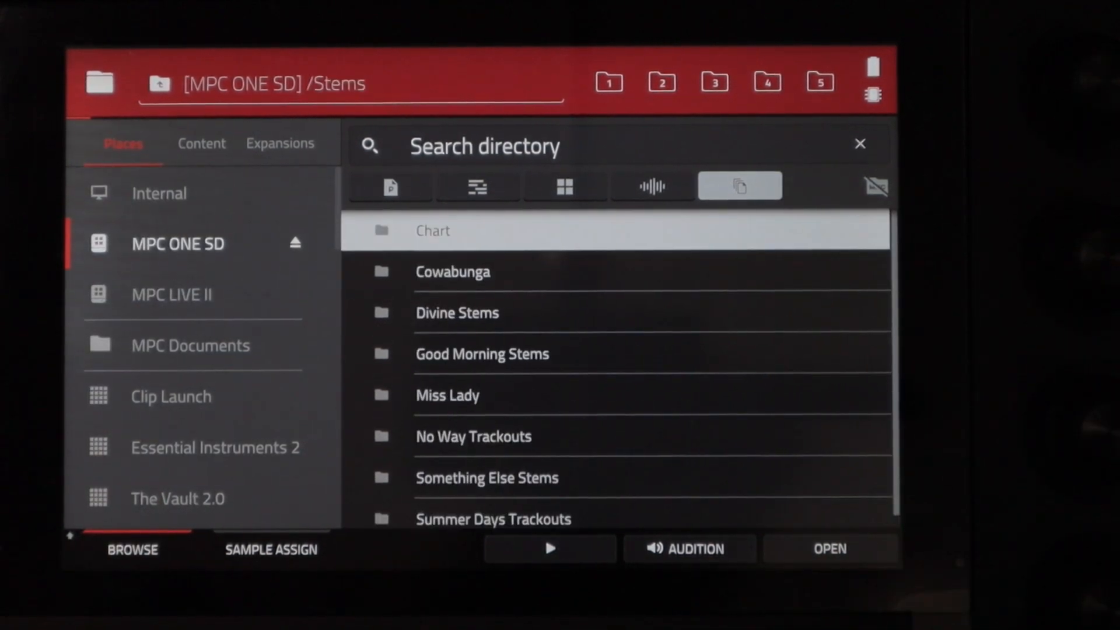
pyautogui.doubleClick(432, 230)
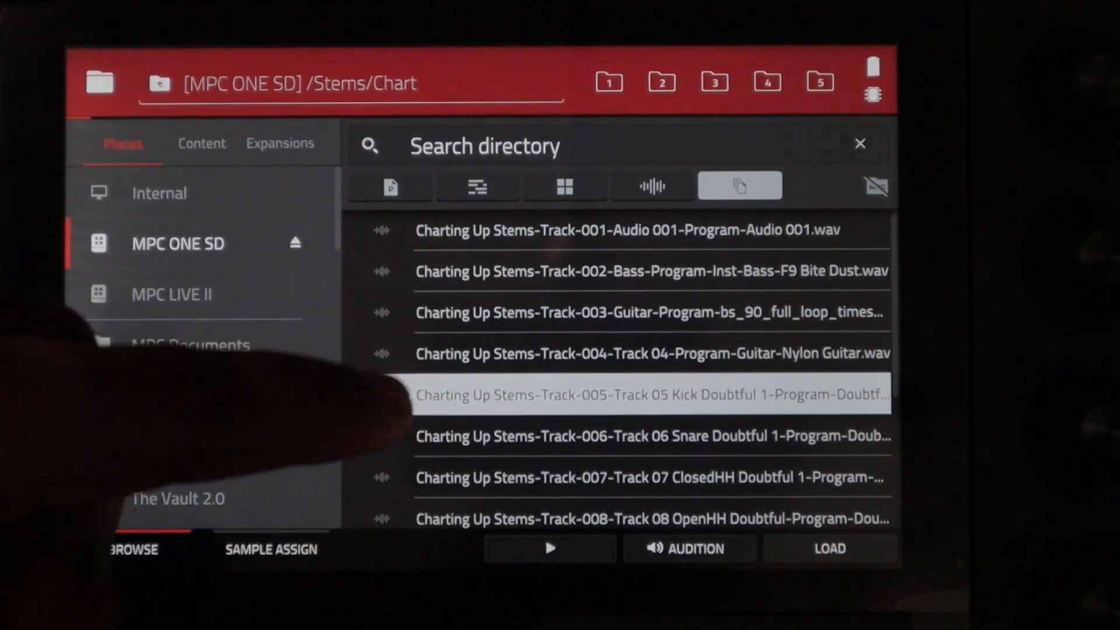
pyautogui.click(215, 447)
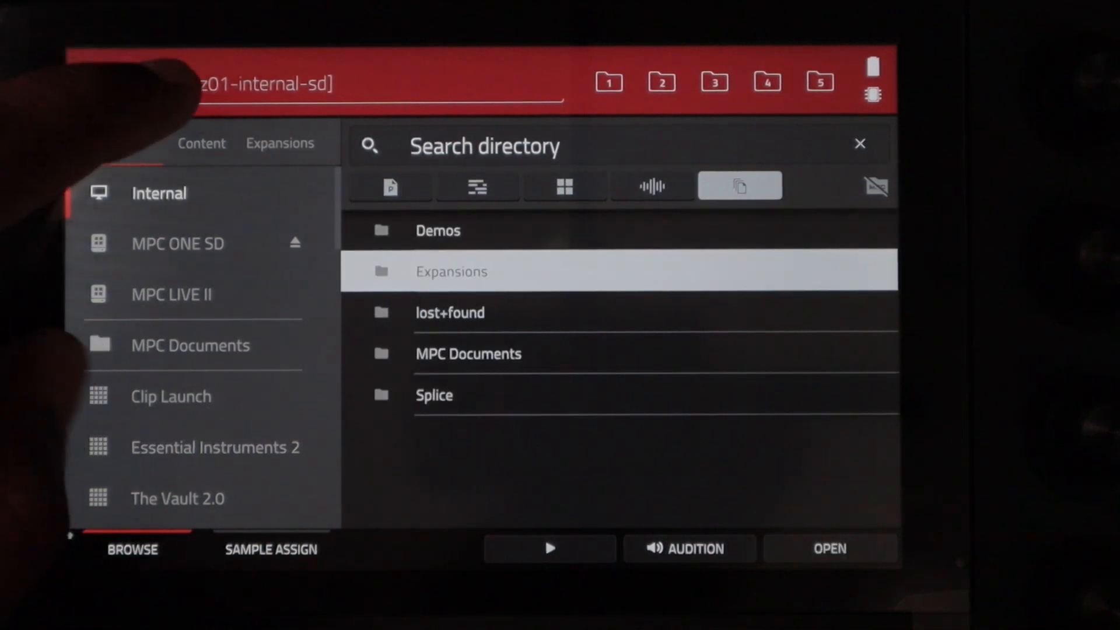
pyautogui.click(177, 244)
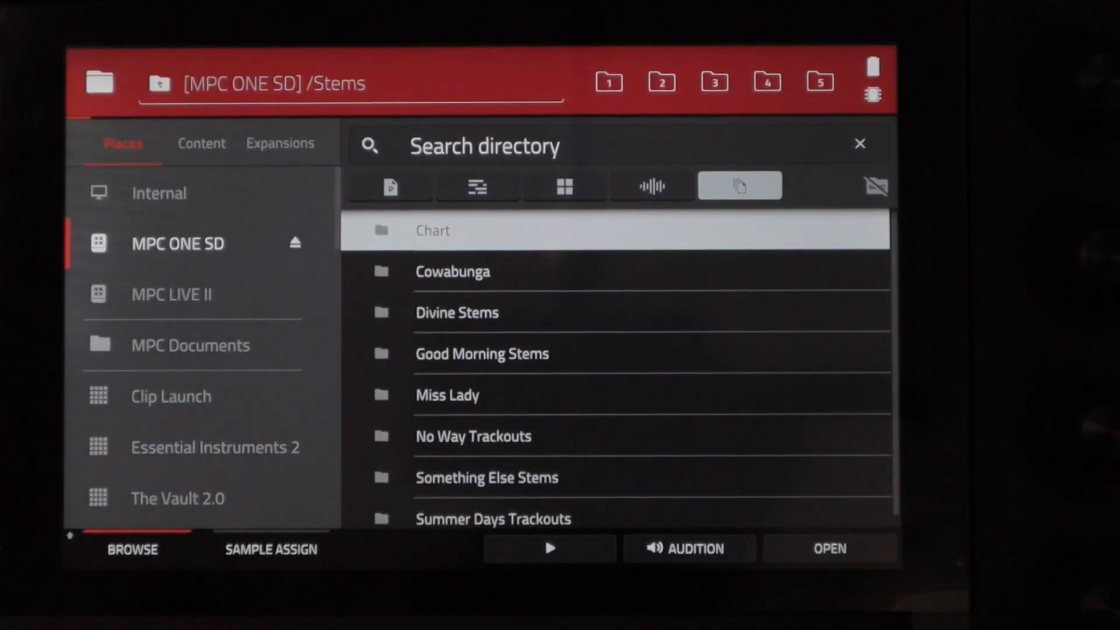
pyautogui.doubleClick(431, 230)
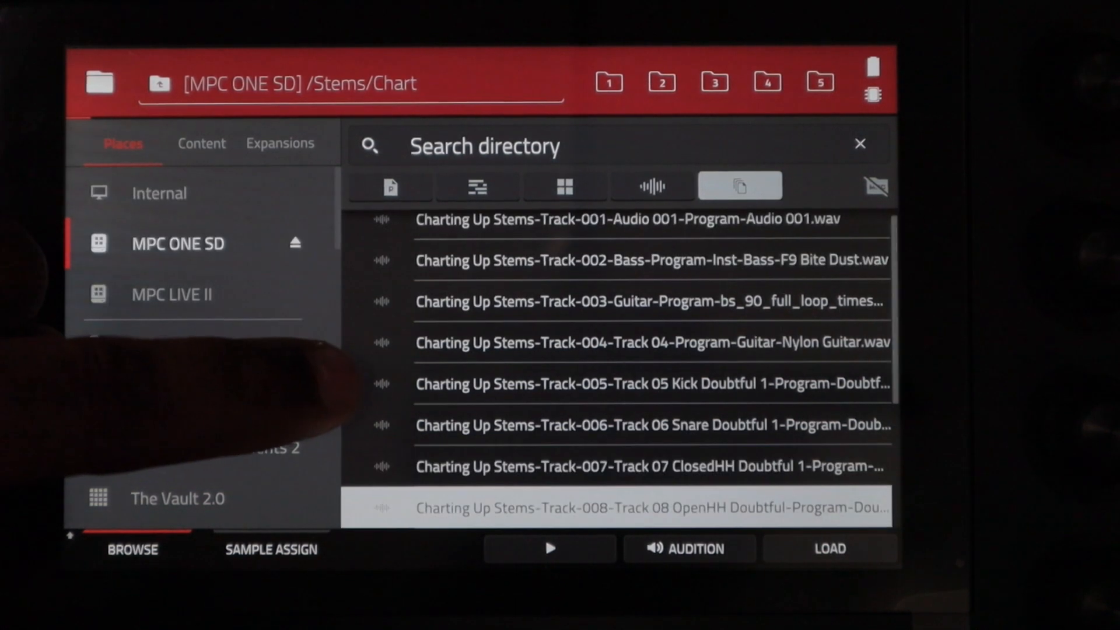
pyautogui.scroll(-3)
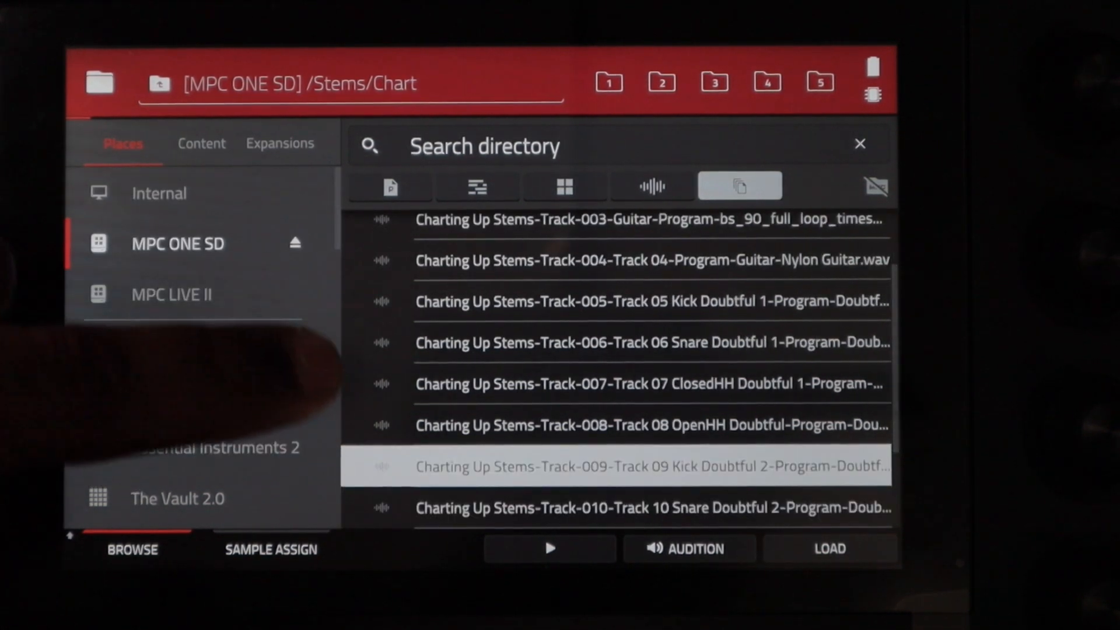